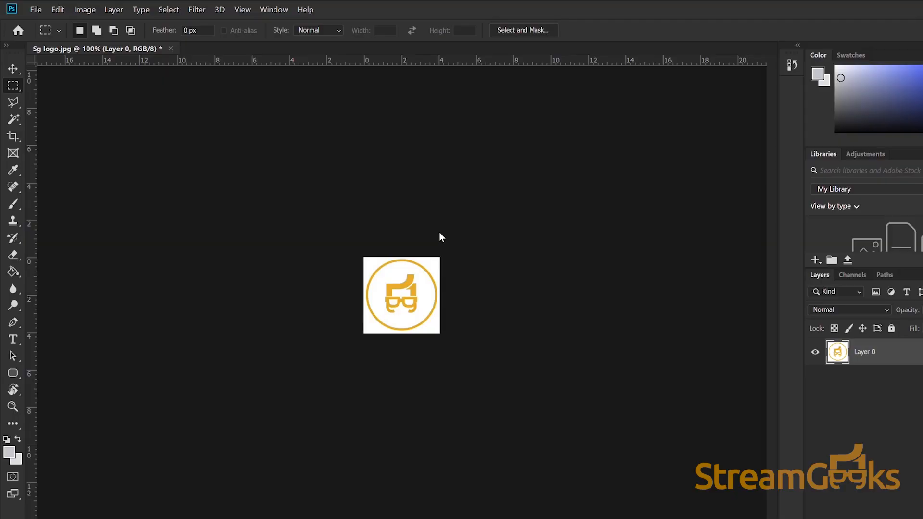
pyautogui.moveTo(782, 88)
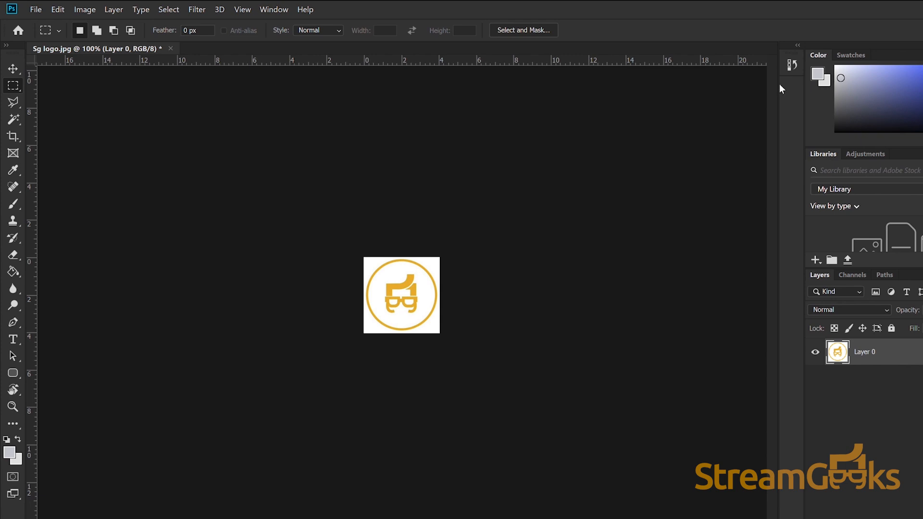
pyautogui.moveTo(165, 194)
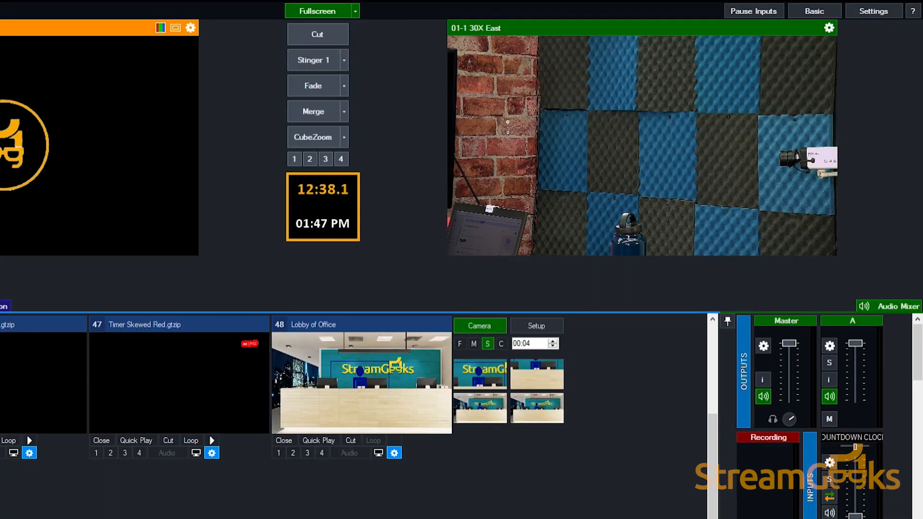
# Step: Overlay the basketball scoreboard, team lineups and red timer onto the live camera output
pyautogui.click(294, 158)
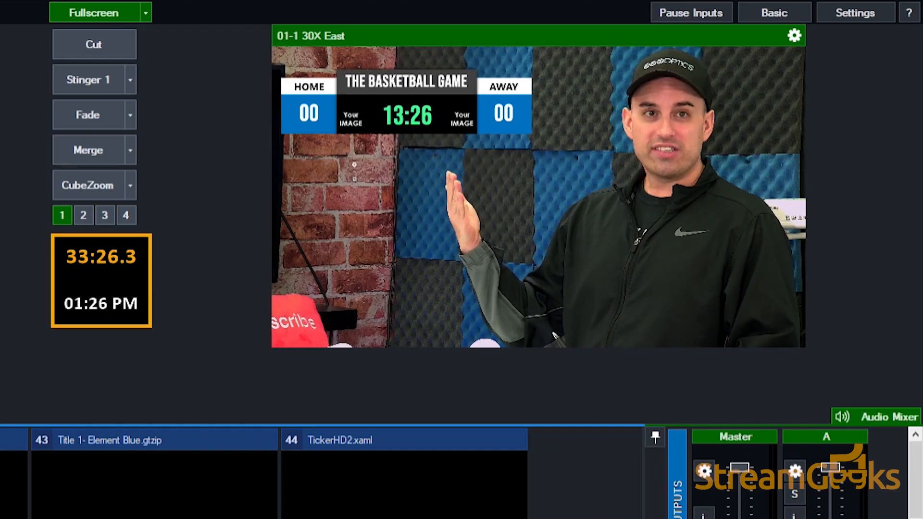
pyautogui.click(83, 215)
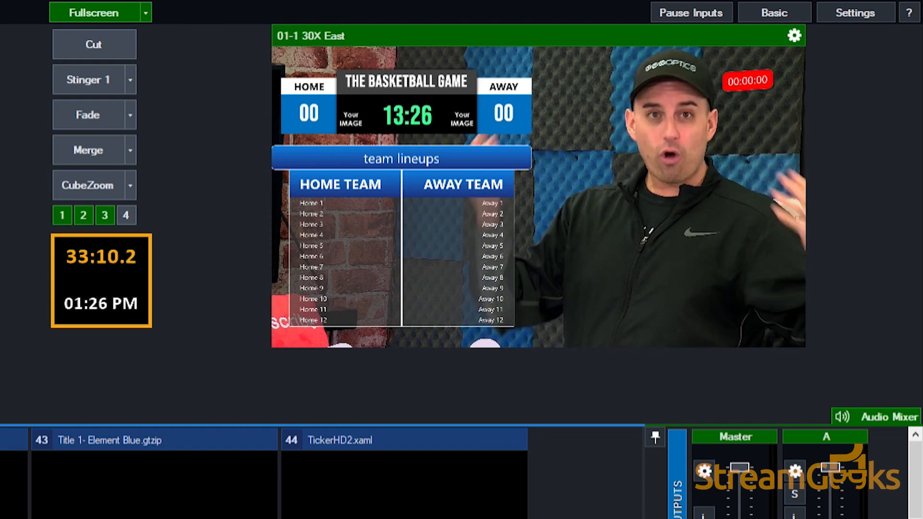
pyautogui.click(105, 214)
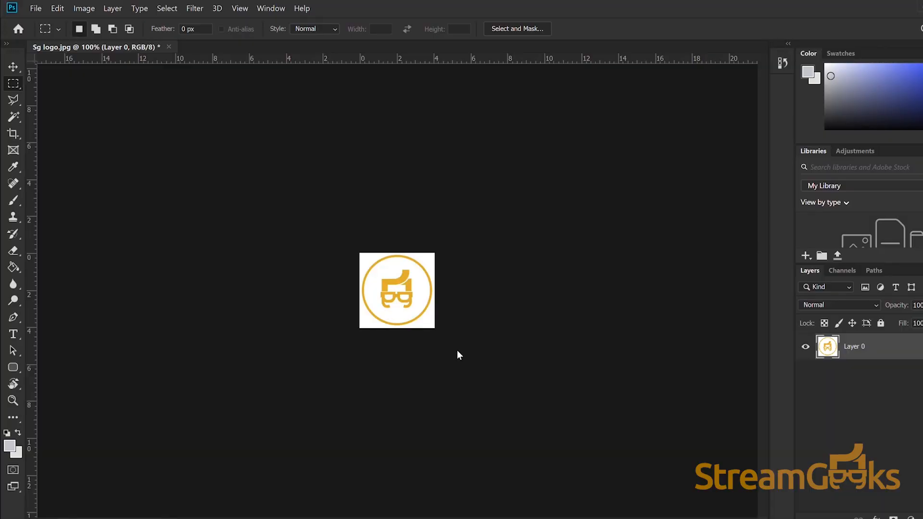
pyautogui.moveTo(148, 188)
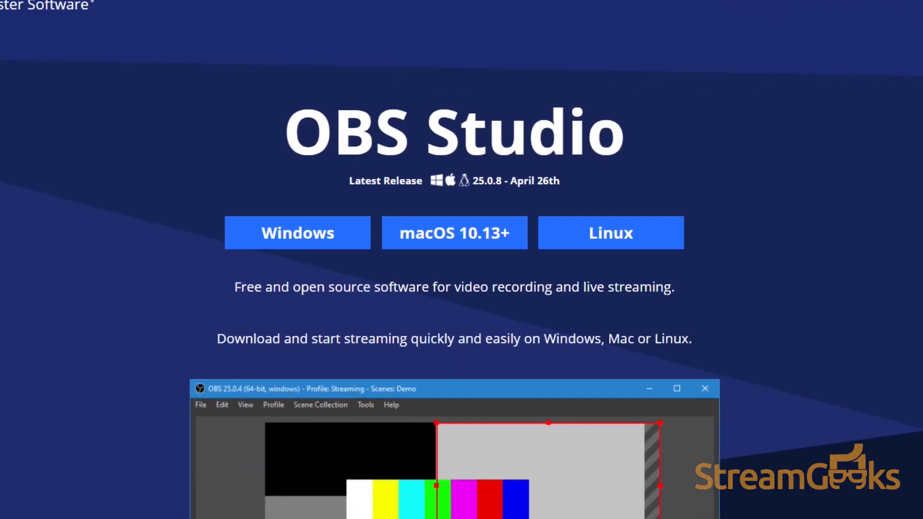
pyautogui.scroll(3)
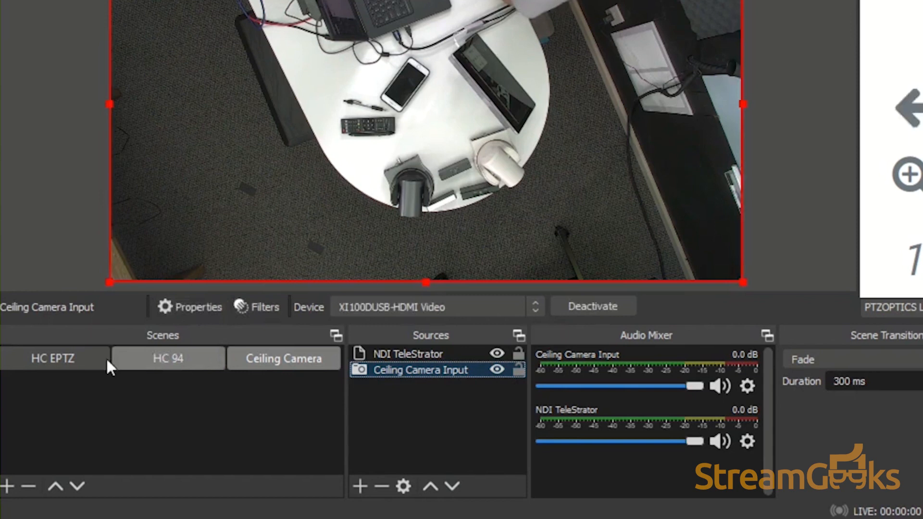
# Step: Add a Text (GDI+) source reading 'Testing OBS 26' to the HC EPTZ scene
pyautogui.click(52, 358)
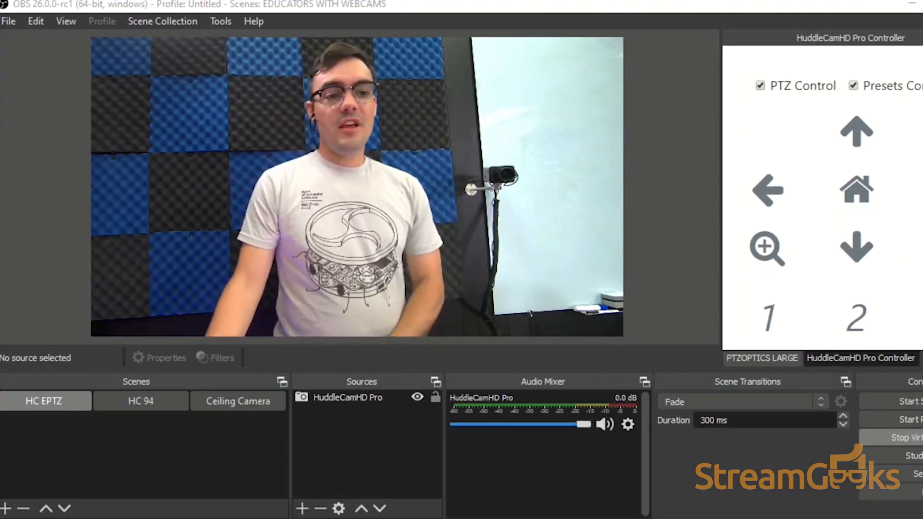
pyautogui.click(302, 508)
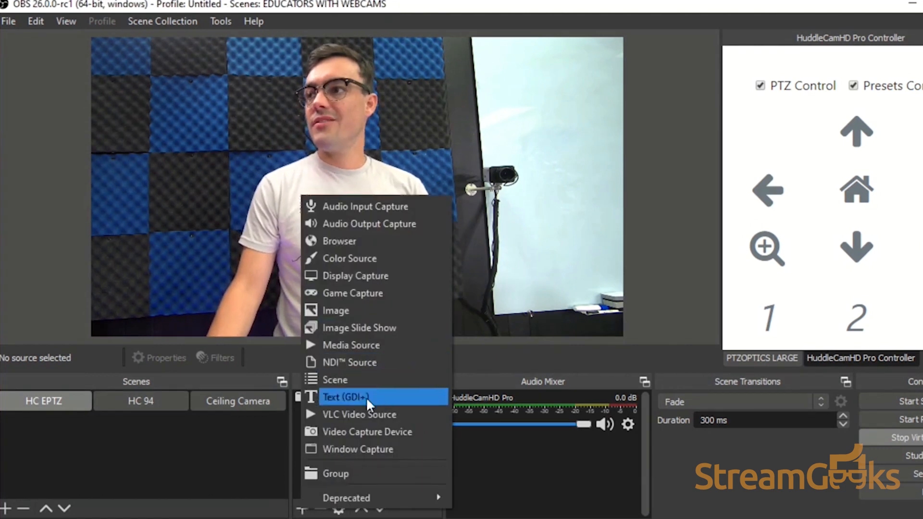
pyautogui.click(347, 397)
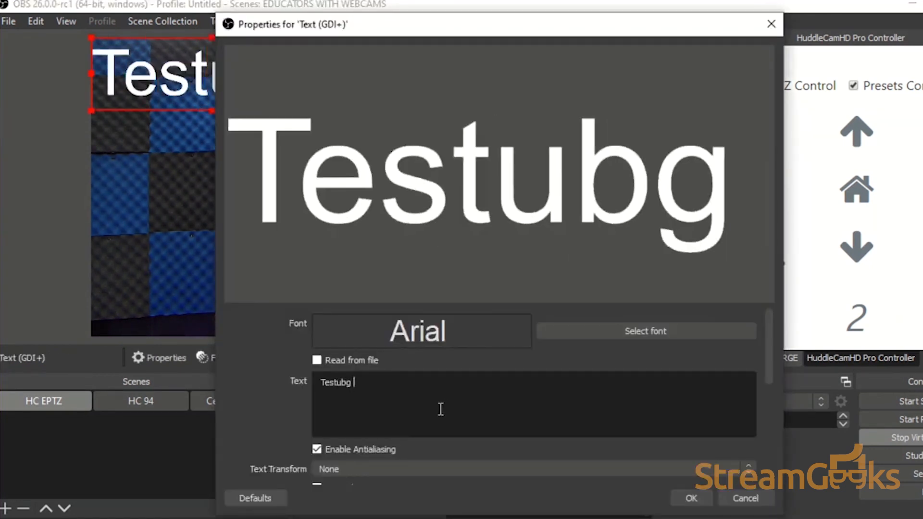
pyautogui.write('Testing OBS 26')
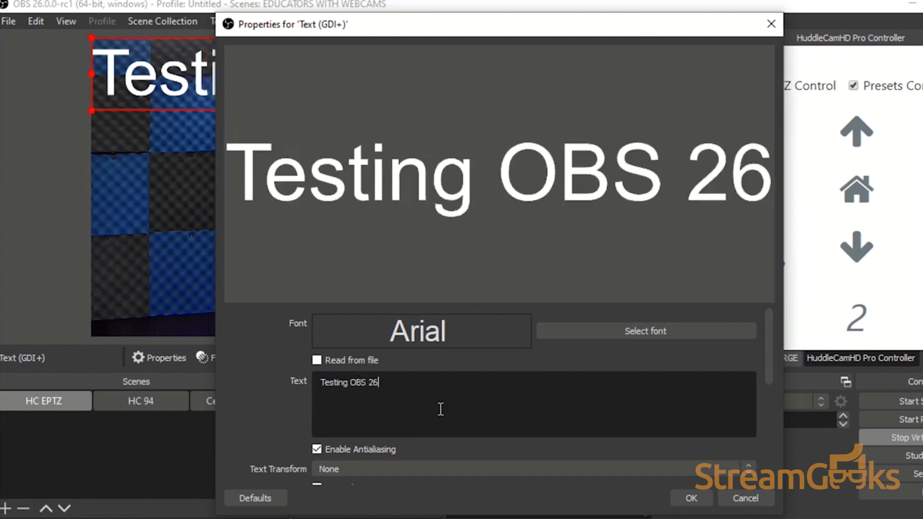
pyautogui.click(691, 498)
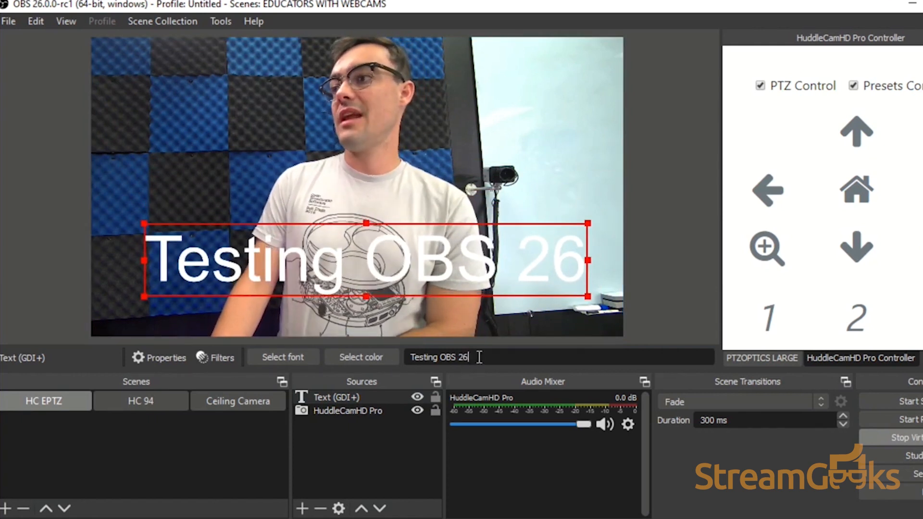
# Step: Edit the new text source inline over the webcam preview
pyautogui.write('Tgest')
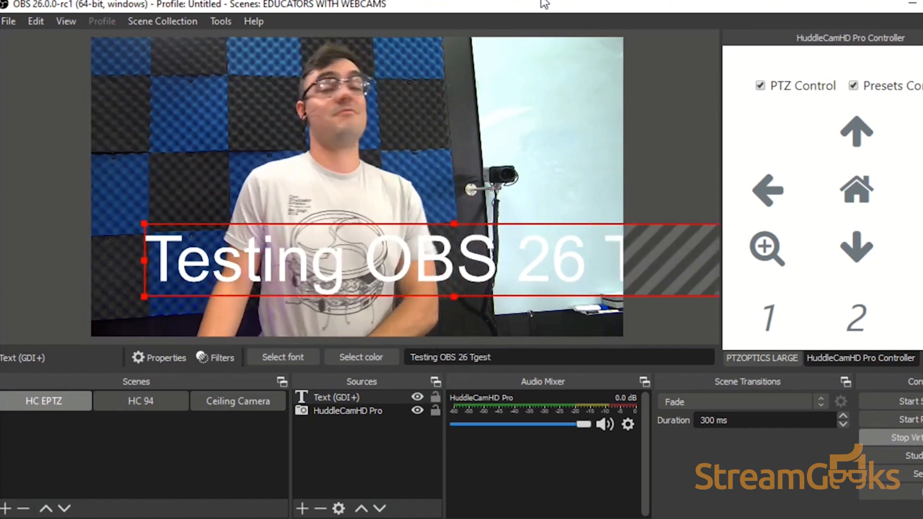
pyautogui.click(360, 358)
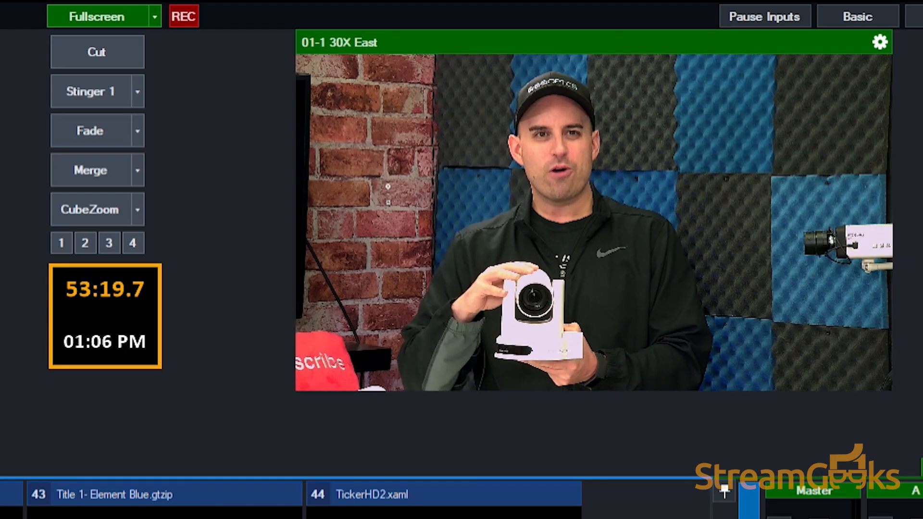
# Step: Show the Title 1- Element Blue name lower third on the output
pyautogui.click(84, 243)
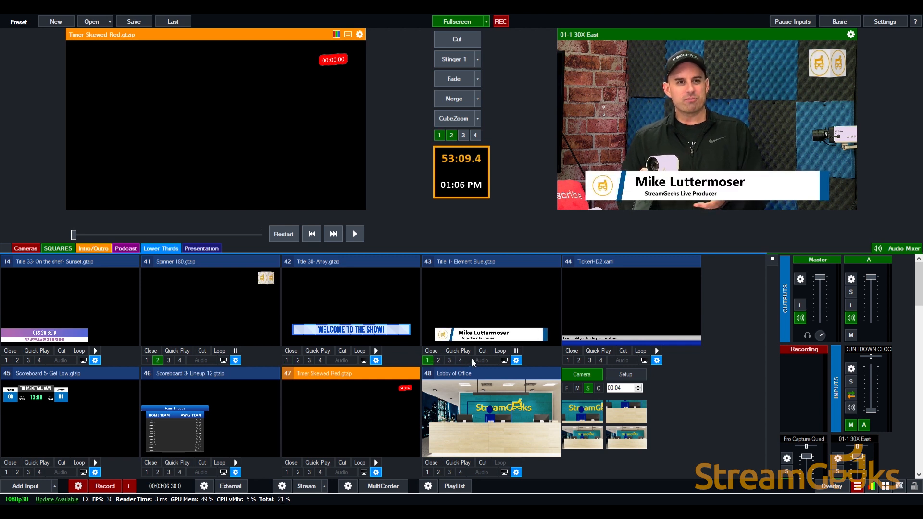
pyautogui.moveTo(533, 361)
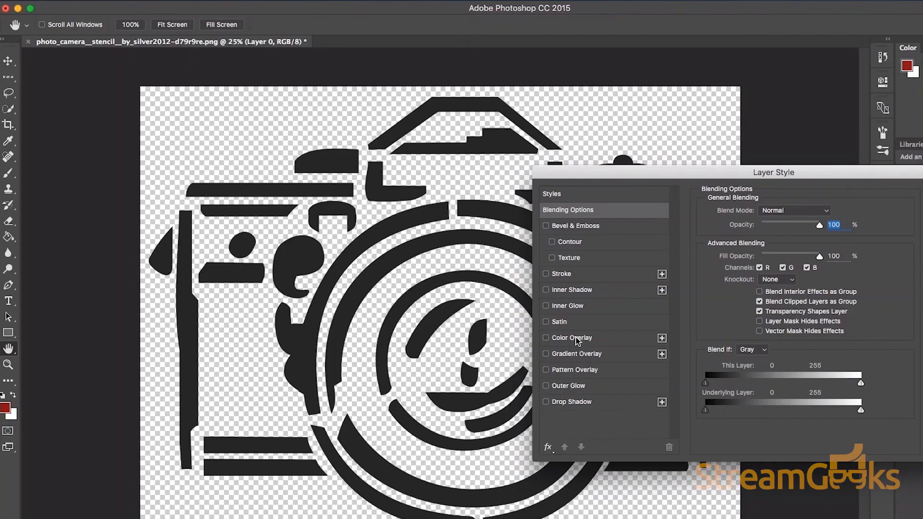
# Step: Enable a Color Overlay layer style on the camera stencil and choose blue
pyautogui.click(546, 337)
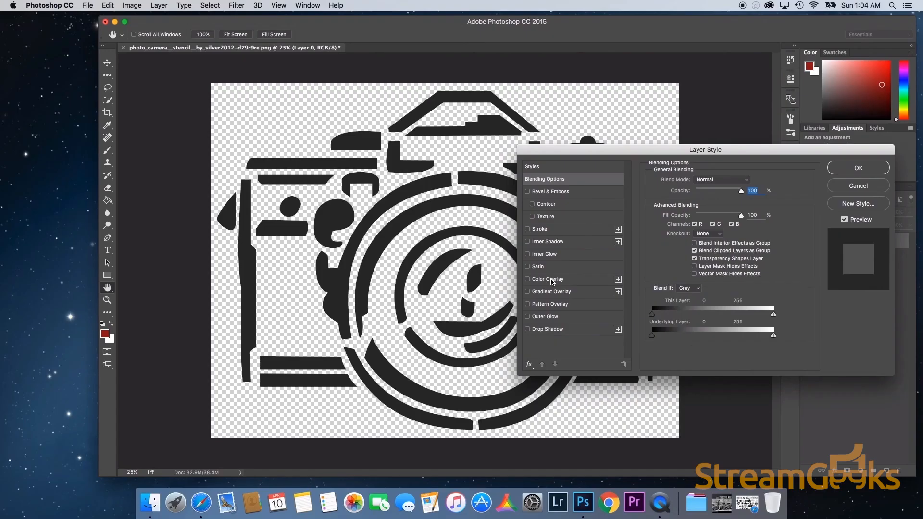
pyautogui.click(528, 279)
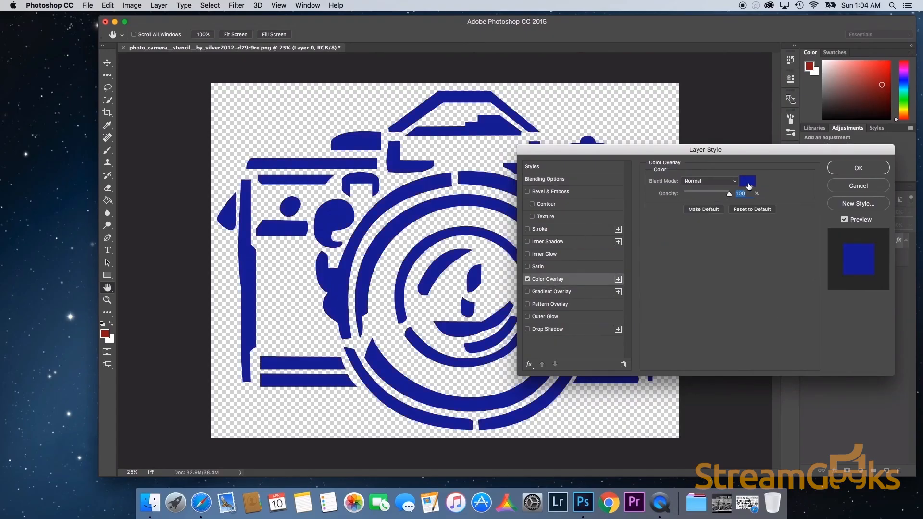
pyautogui.click(746, 181)
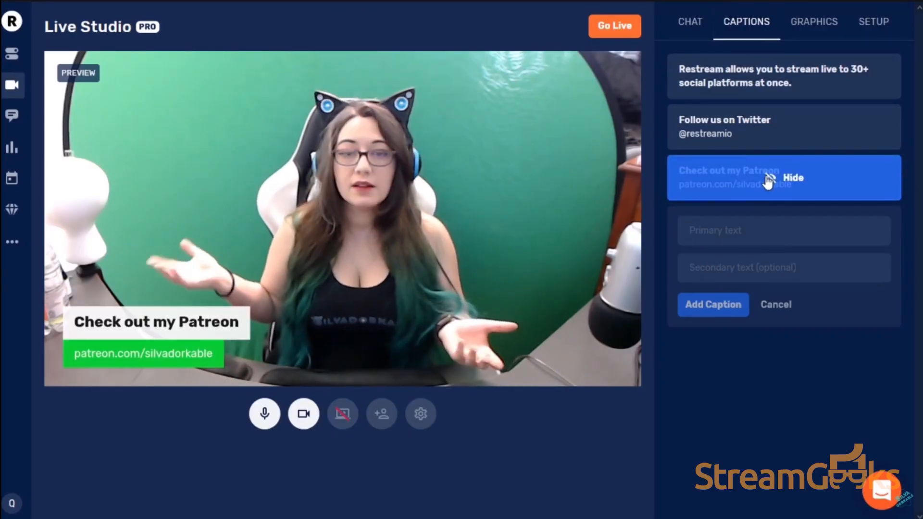
pyautogui.write('Follow me on Twitter')
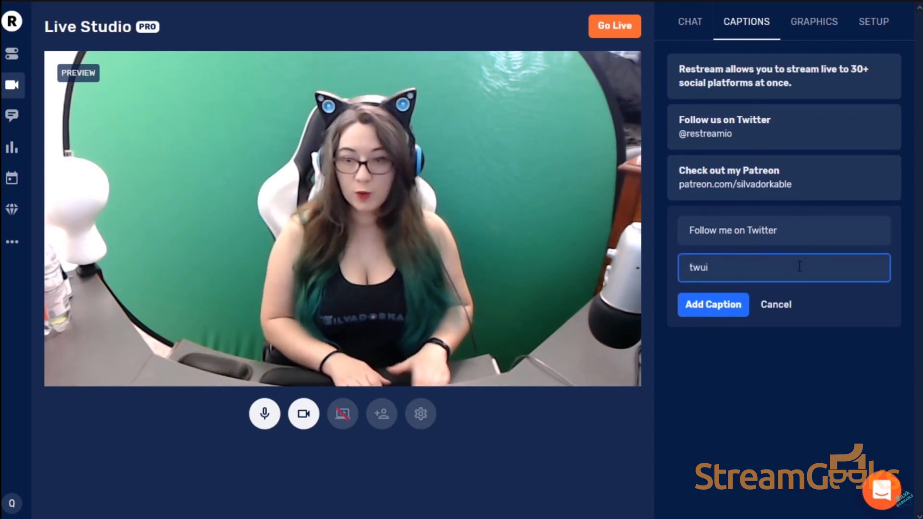
pyautogui.write('@silvadorkable')
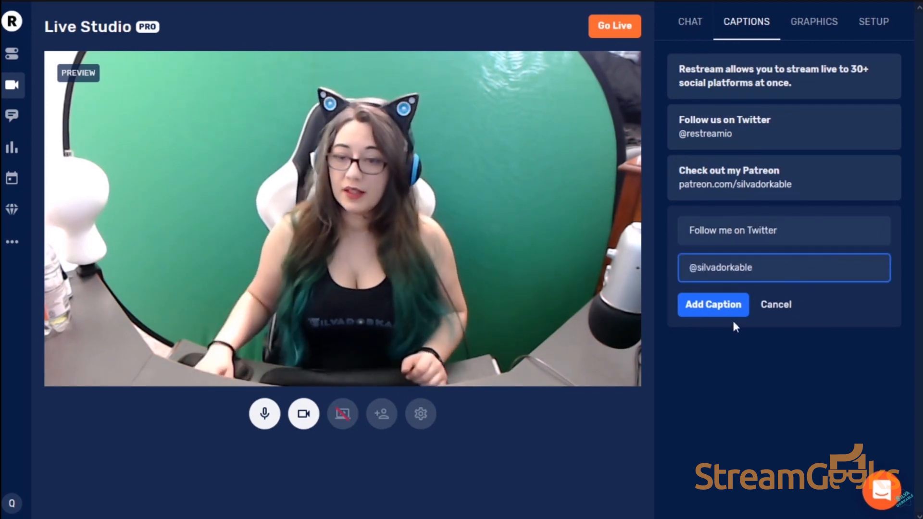
pyautogui.click(712, 305)
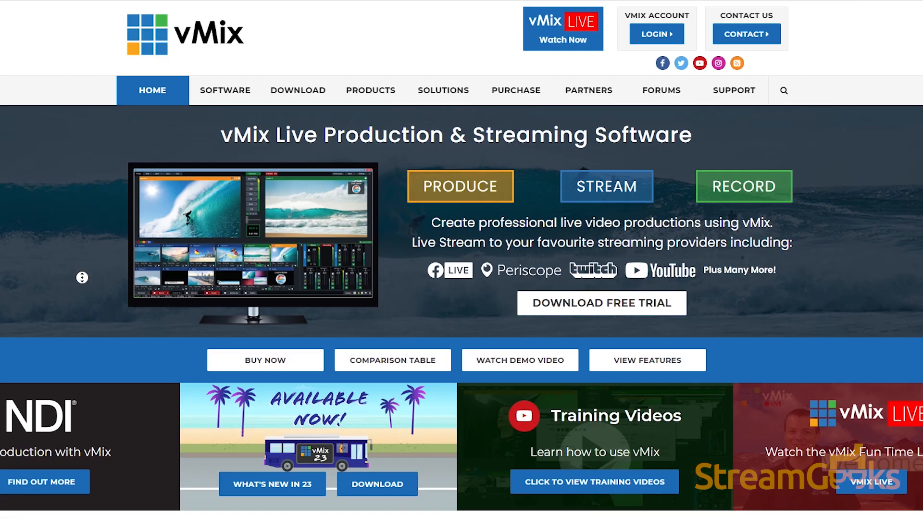
pyautogui.scroll(-3)
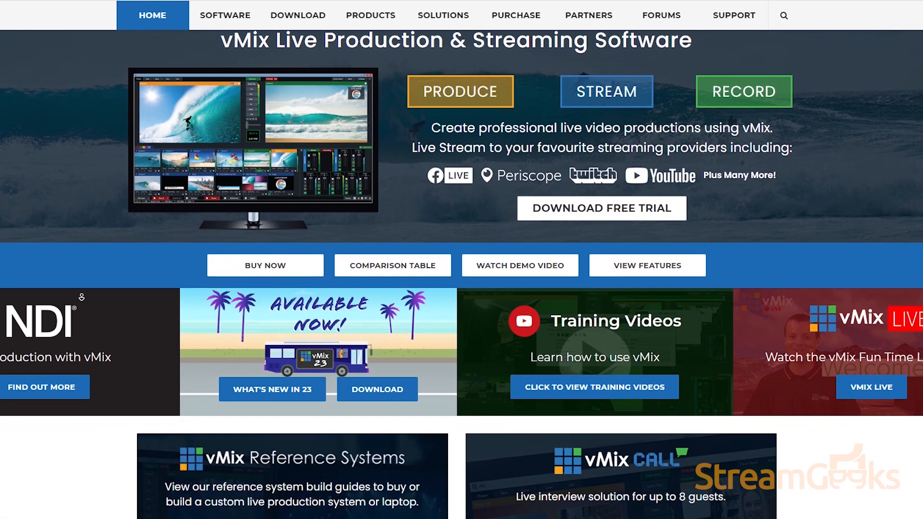
pyautogui.scroll(-3)
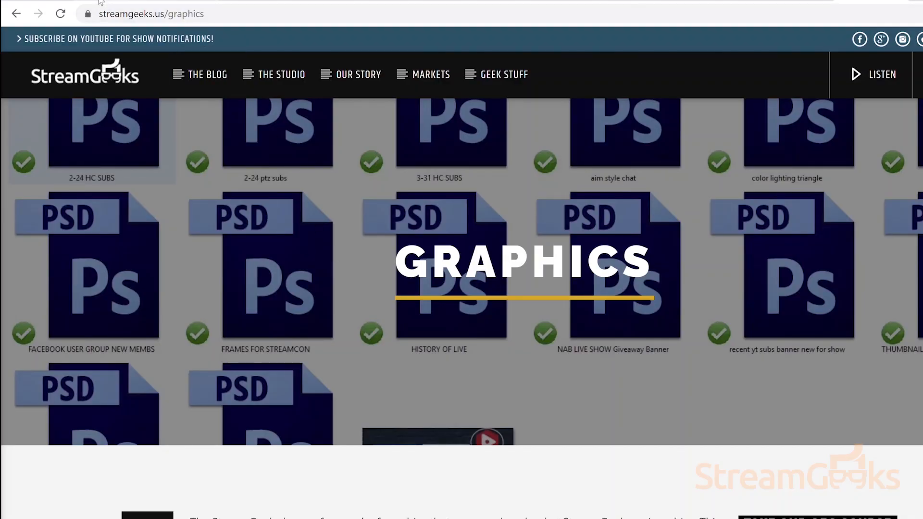
# Step: Submit the Download Here form and follow the Dropbox graphics link
pyautogui.scroll(-3)
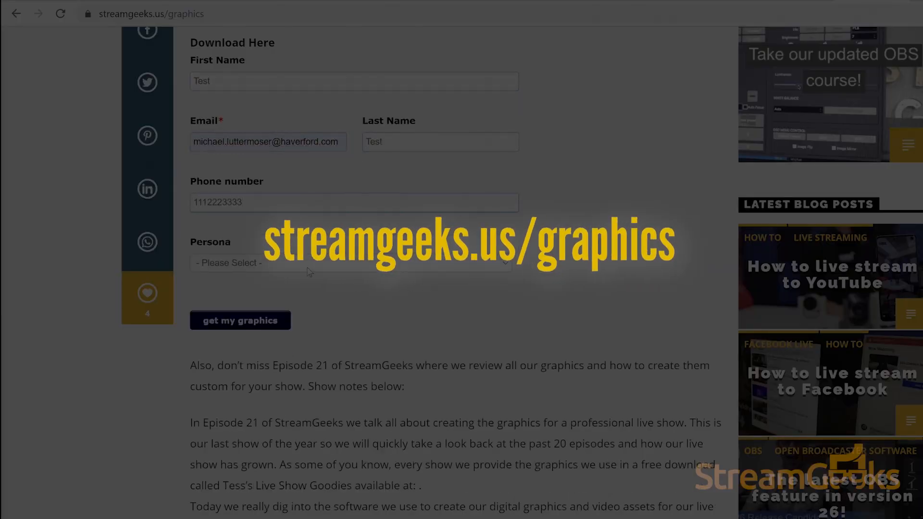
pyautogui.click(240, 320)
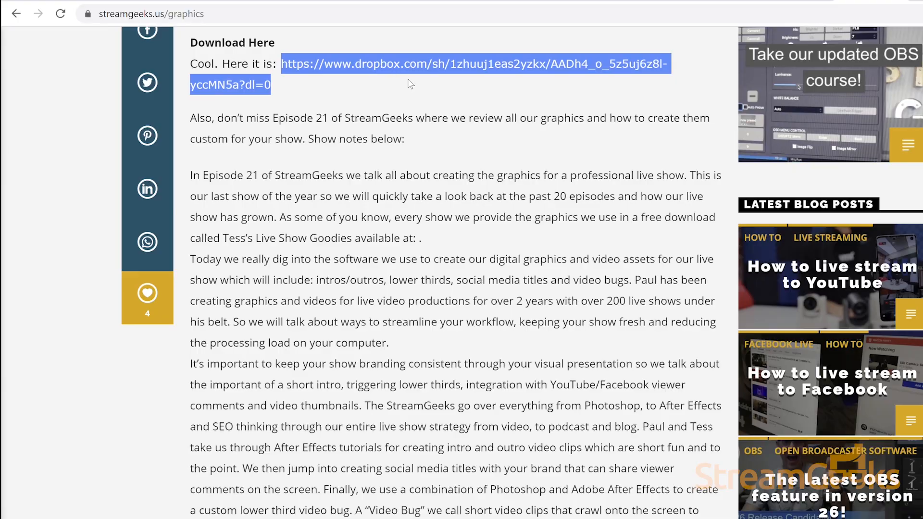
pyautogui.click(474, 64)
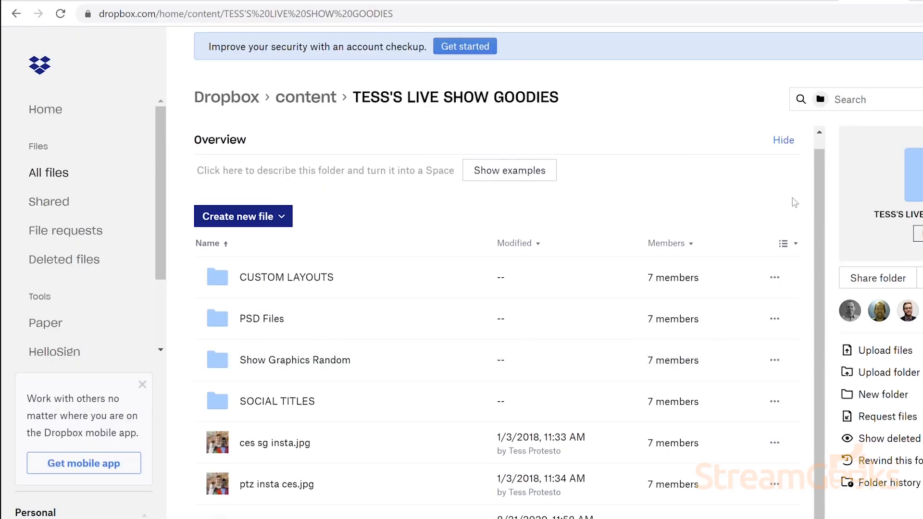
# Step: Tick select-all to select everything in the Tess's Live Show Goodies folder
pyautogui.click(182, 277)
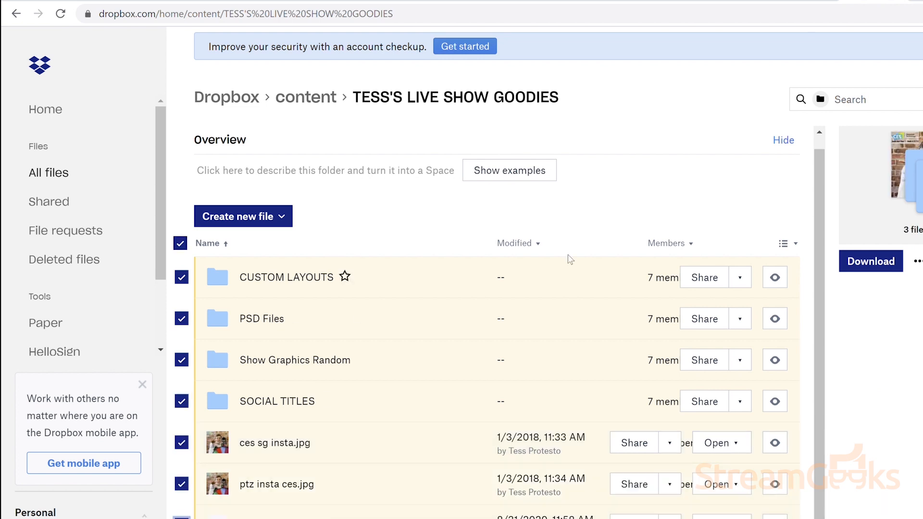
pyautogui.scroll(-3)
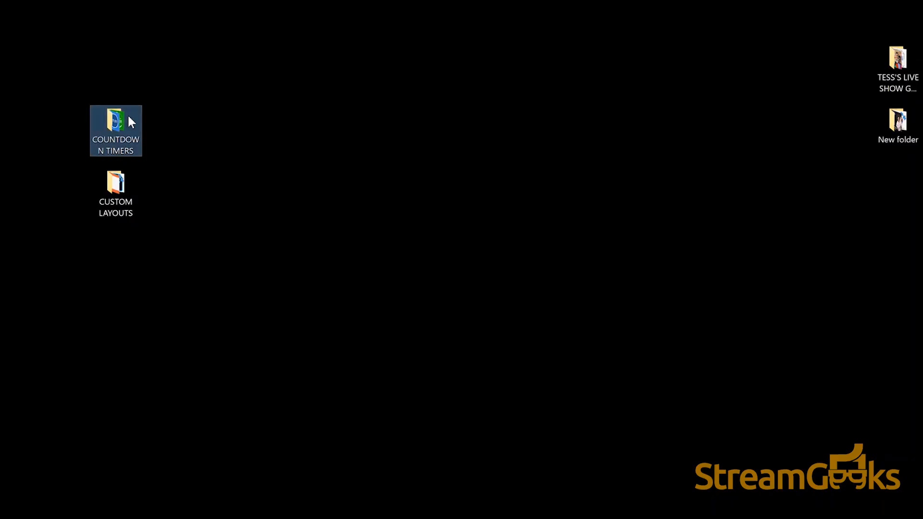
# Step: Open the COUNTDOWN TIMERS folder and play a countdown timer video
pyautogui.doubleClick(116, 131)
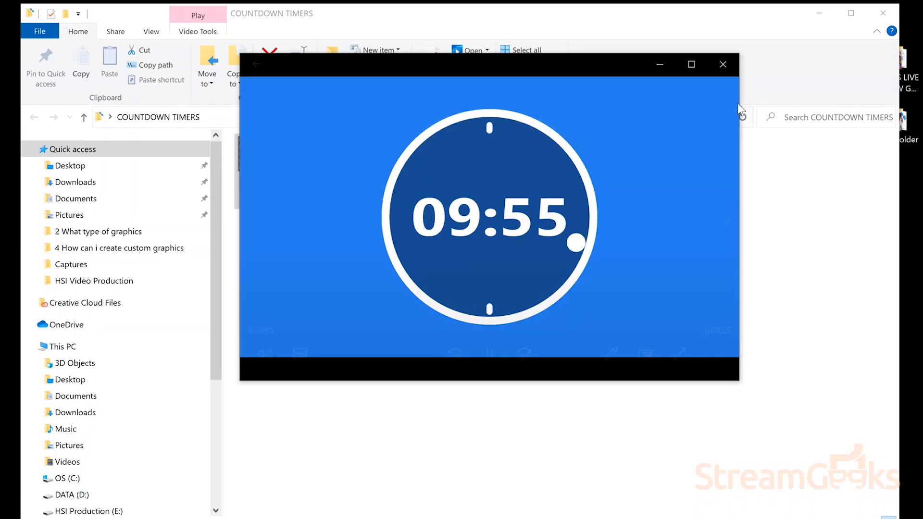
pyautogui.click(723, 64)
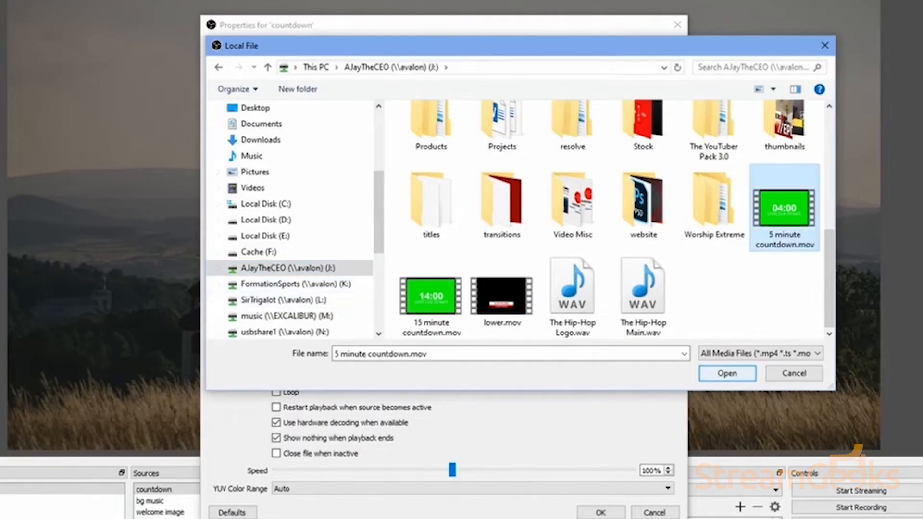
# Step: Load 5 minute countdown.mov into the source and fit it to the canvas
pyautogui.click(728, 374)
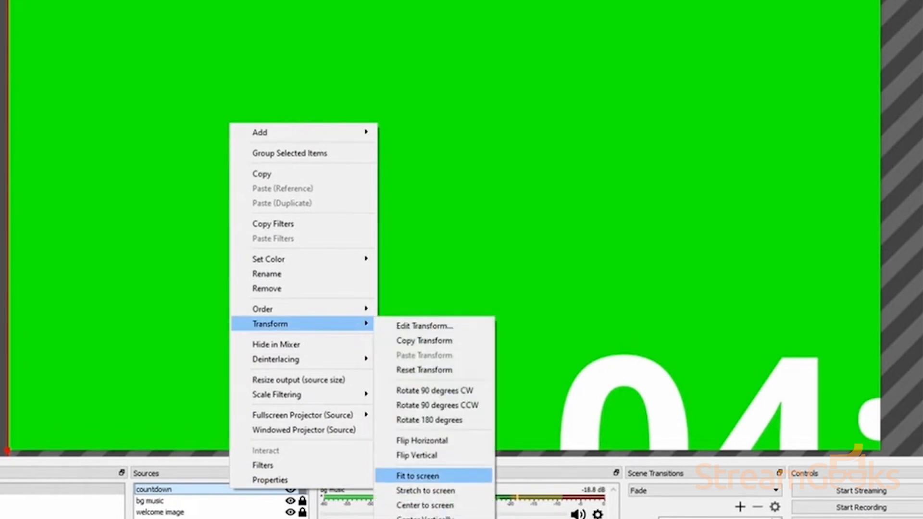
pyautogui.click(417, 476)
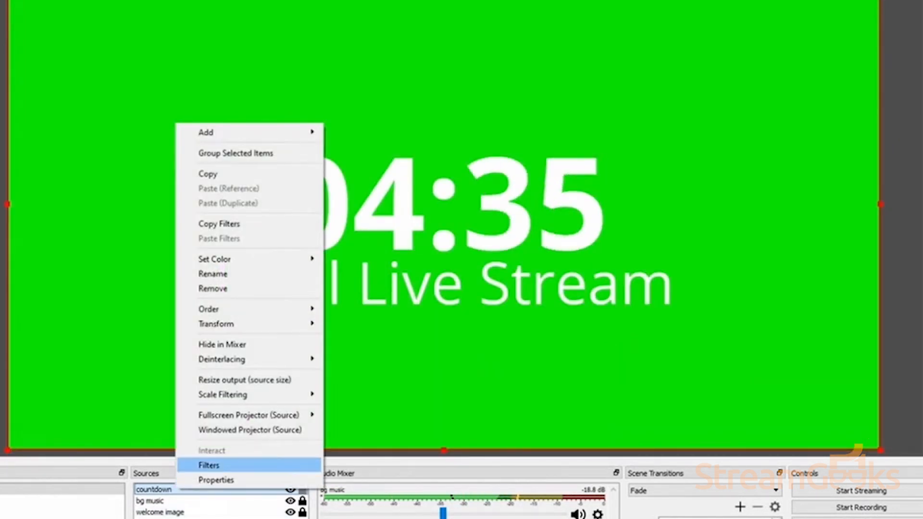
# Step: Add a Chroma Key filter to the countdown source to remove its green
pyautogui.click(209, 466)
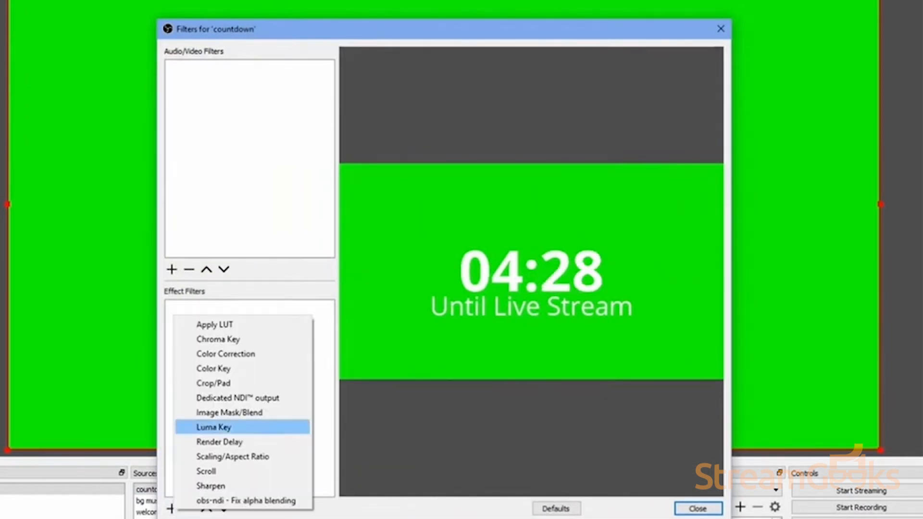
pyautogui.click(218, 339)
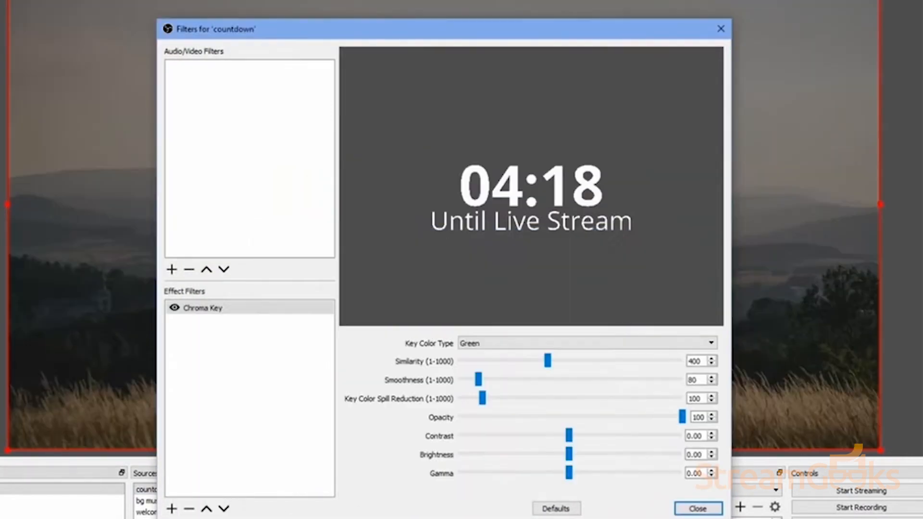
pyautogui.click(697, 509)
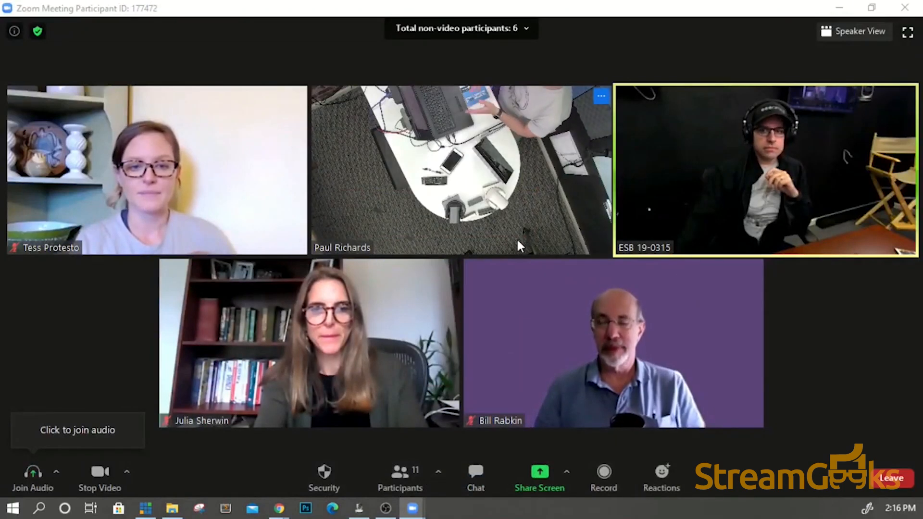
pyautogui.moveTo(536, 252)
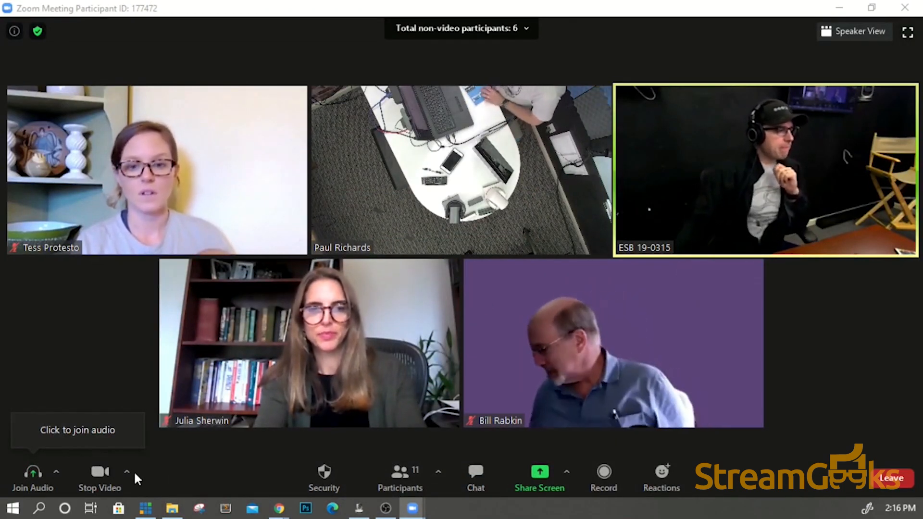
pyautogui.click(126, 471)
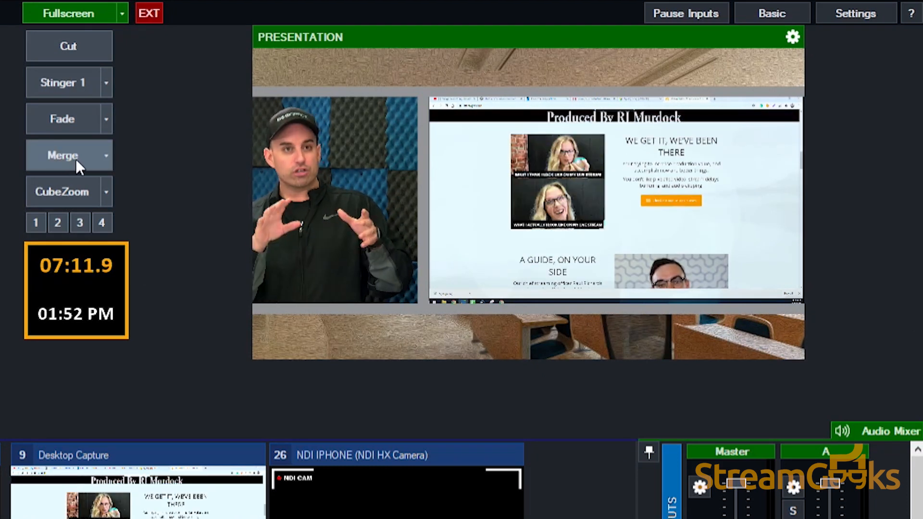
# Step: Transition the output to the MultiView of presenter and website over a globe
pyautogui.click(61, 155)
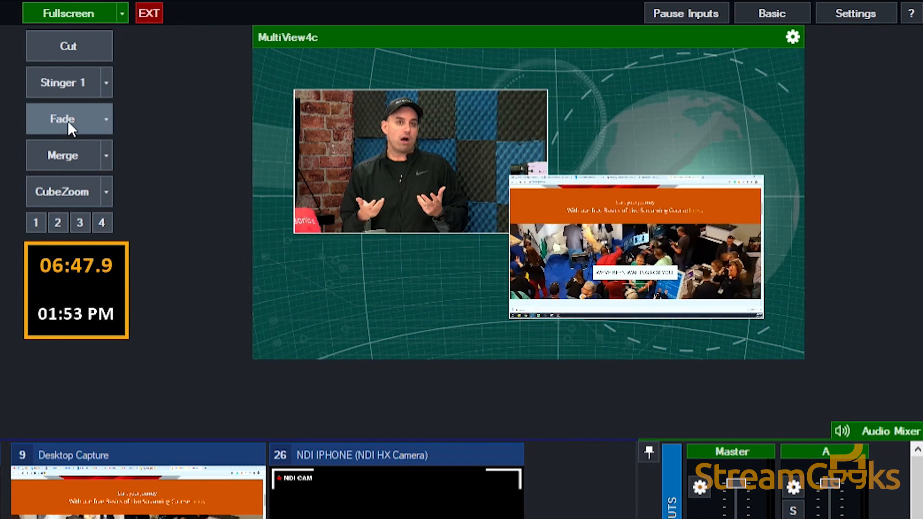
pyautogui.moveTo(96, 358)
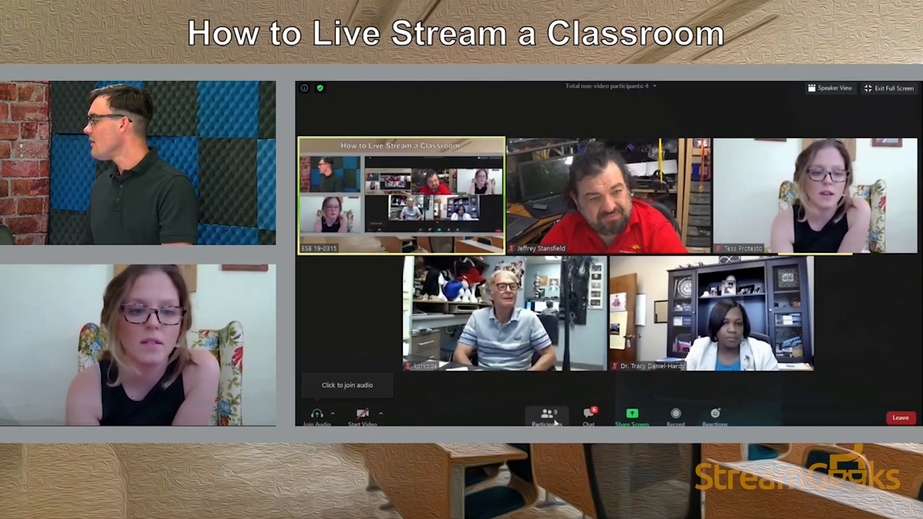
pyautogui.moveTo(546, 418)
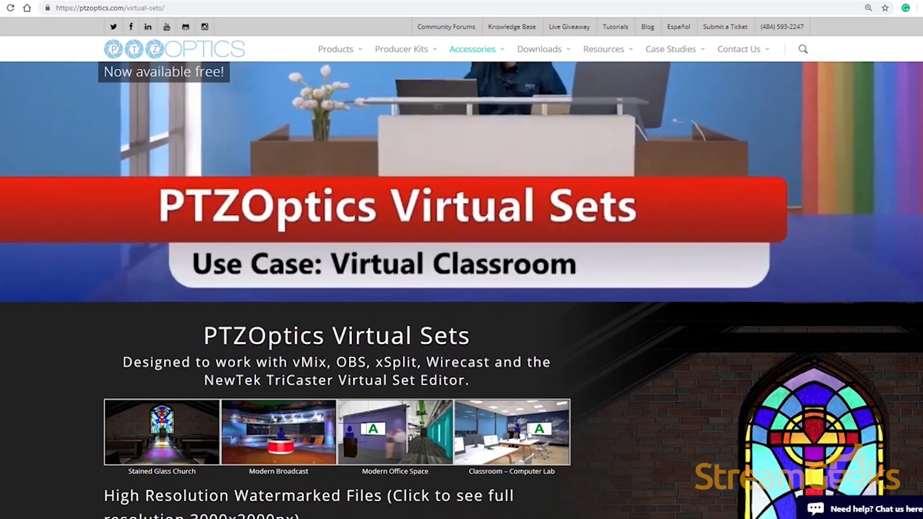
# Step: Browse the PTZOptics Virtual Sets page previews of free virtual set backgrounds
pyautogui.scroll(-3)
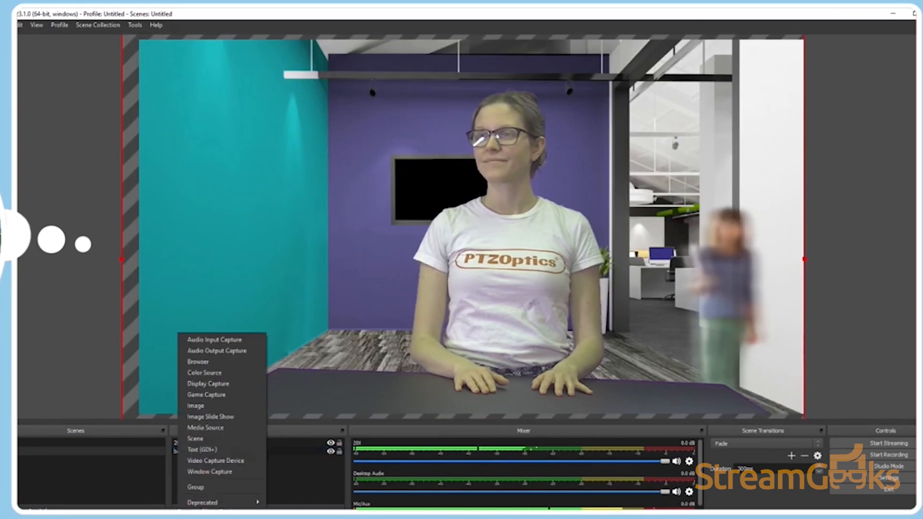
pyautogui.click(195, 405)
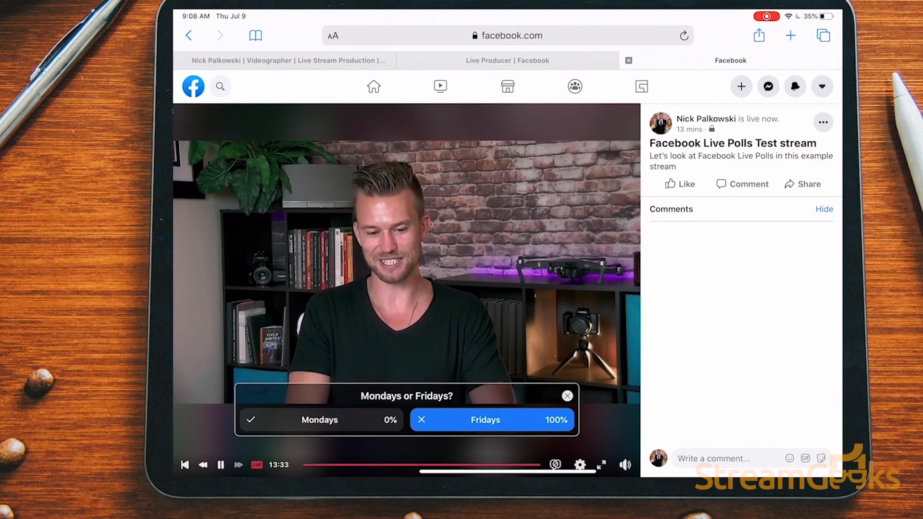
# Step: In Live Producer, close viewer results on the Mondays or Fridays poll
pyautogui.click(508, 60)
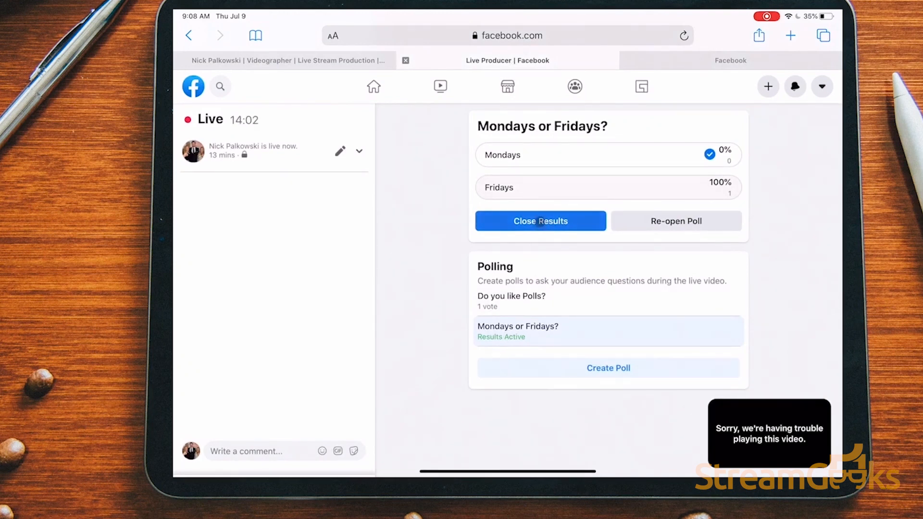
pyautogui.click(540, 221)
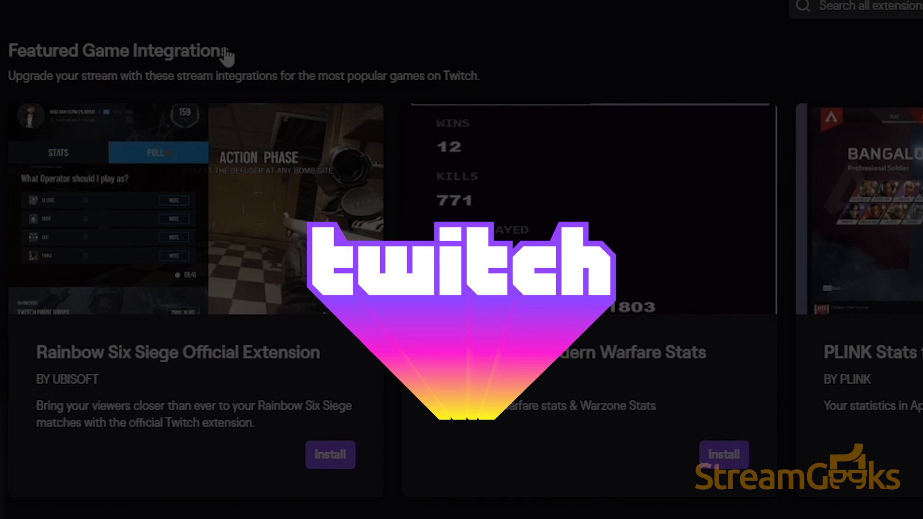
# Step: Install the Streamlabs Stream Schedule and Countdown extension from the Schedule and Countdowns category
pyautogui.scroll(-3)
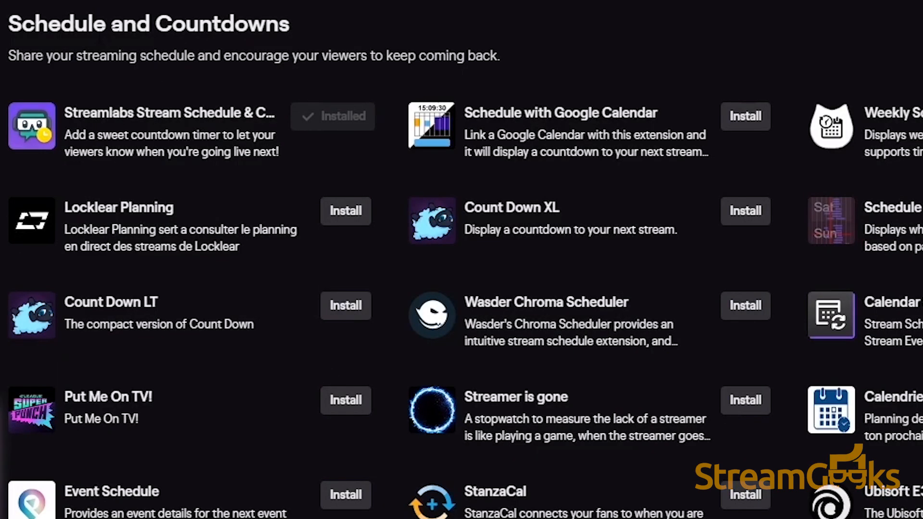
pyautogui.click(167, 113)
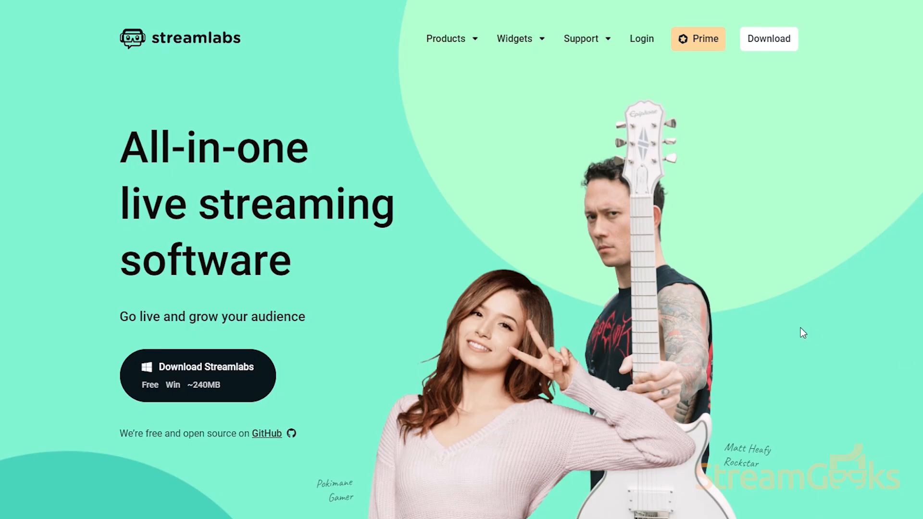
pyautogui.scroll(-3)
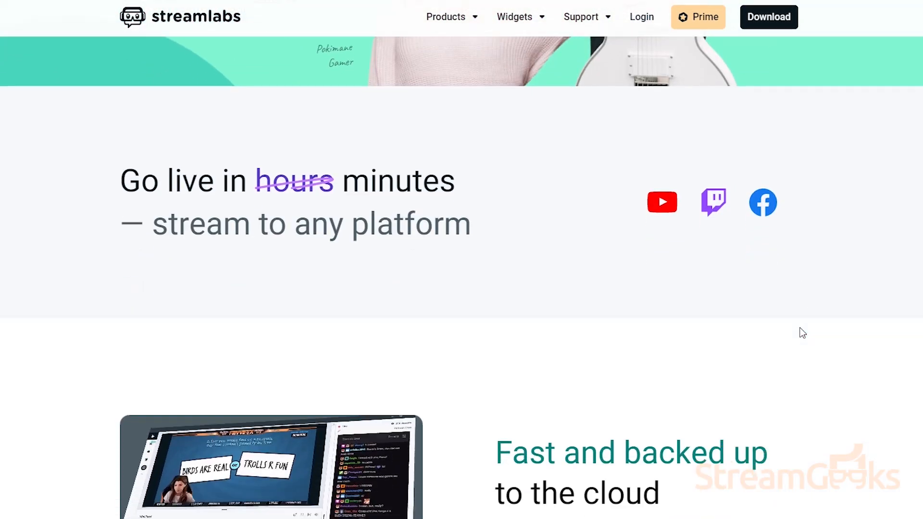
pyautogui.scroll(-3)
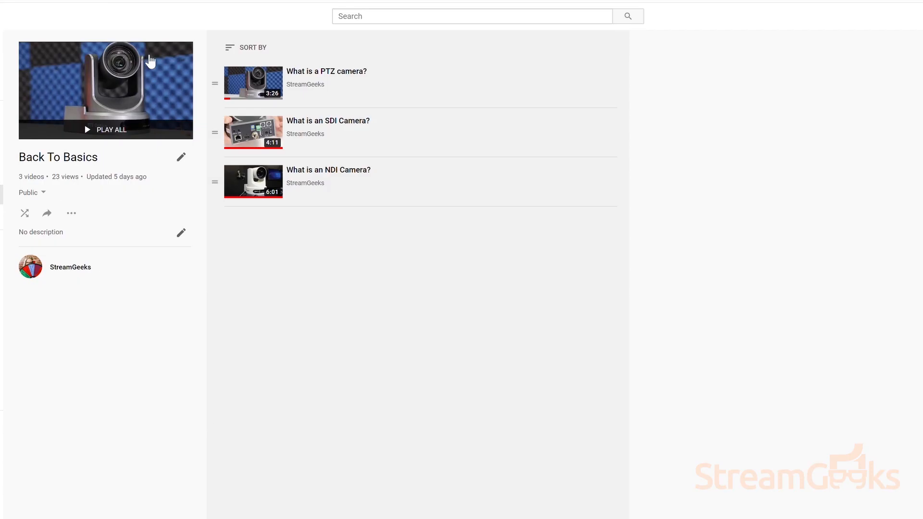
# Step: Go to the StreamGeeks Basics page and reach the live streaming guide download form
pyautogui.click(106, 130)
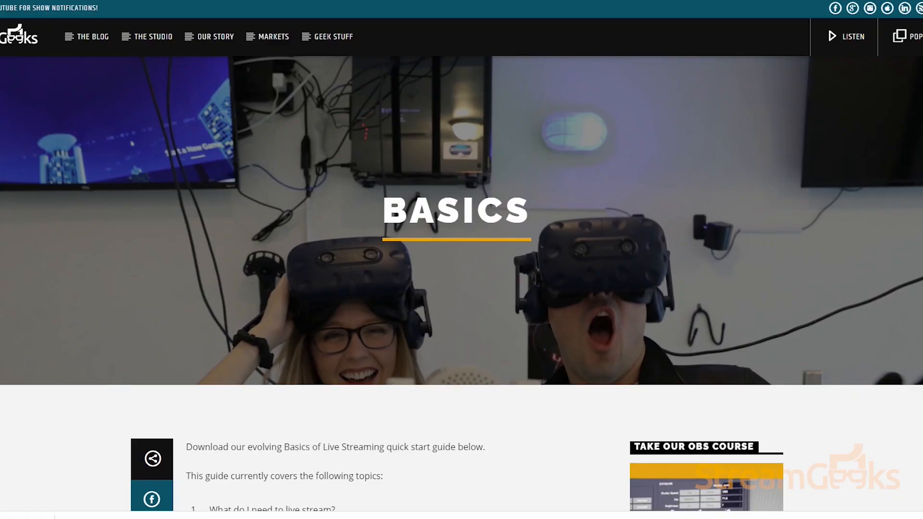
pyautogui.scroll(-3)
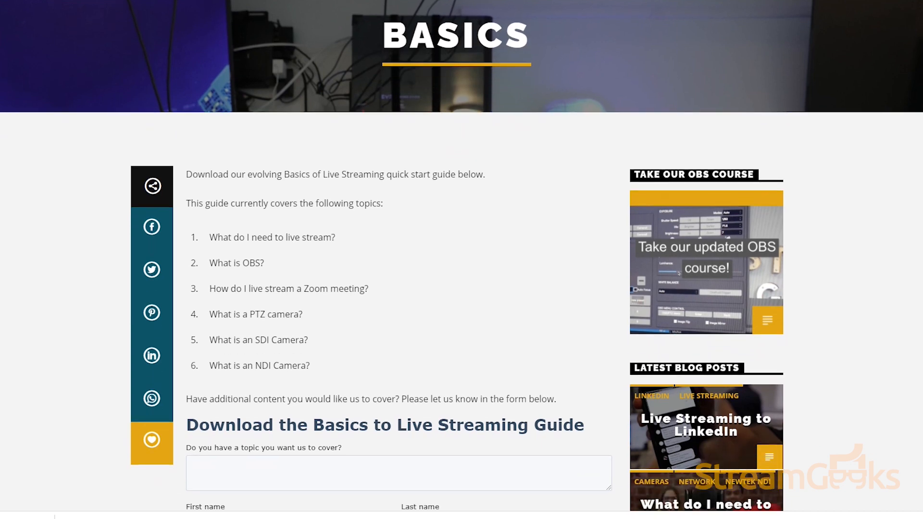
pyautogui.scroll(-3)
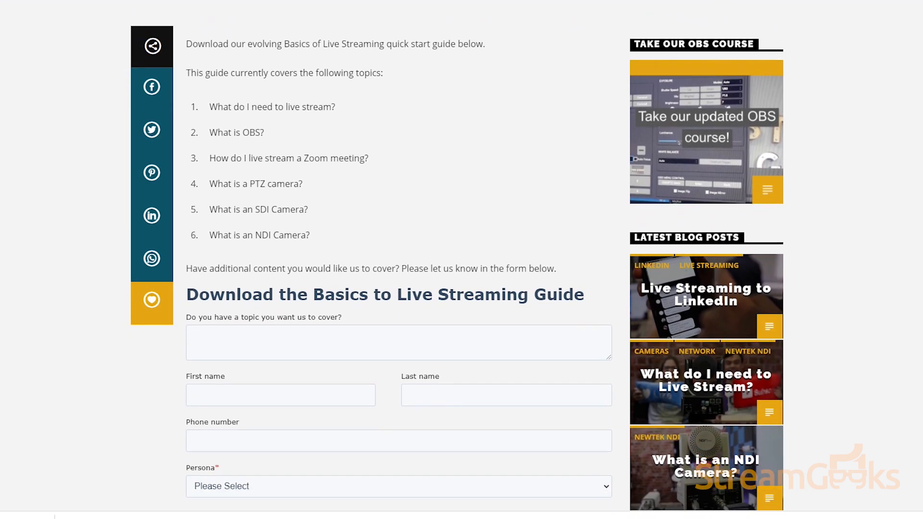